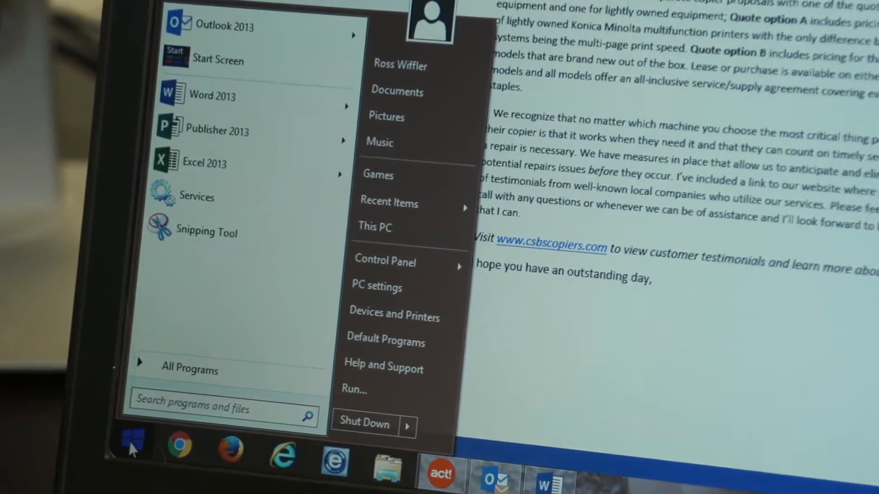
mouse_move(428, 263)
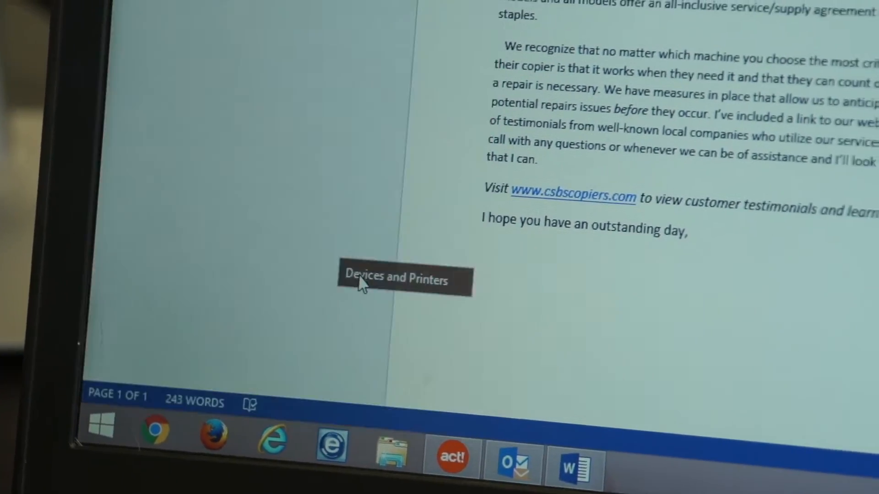
- Reach Devices and Printers from the Start menu, listing the installed printers
scroll("up", 3)
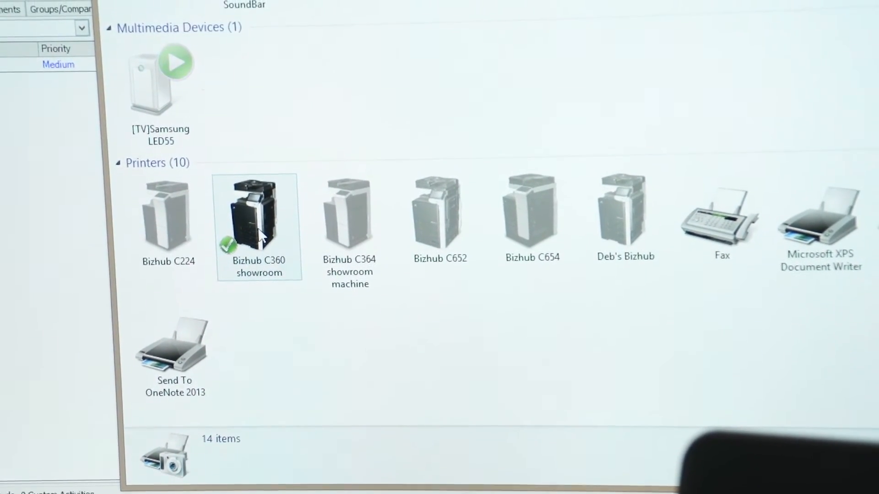
- Bring up Printing Preferences for the Bizhub C360 showroom printer via its context menu
right_click(258, 225)
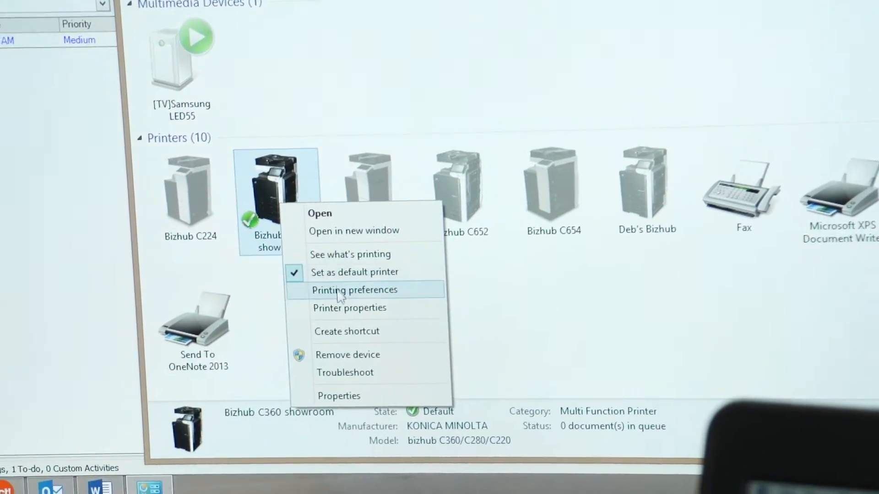
left_click(355, 290)
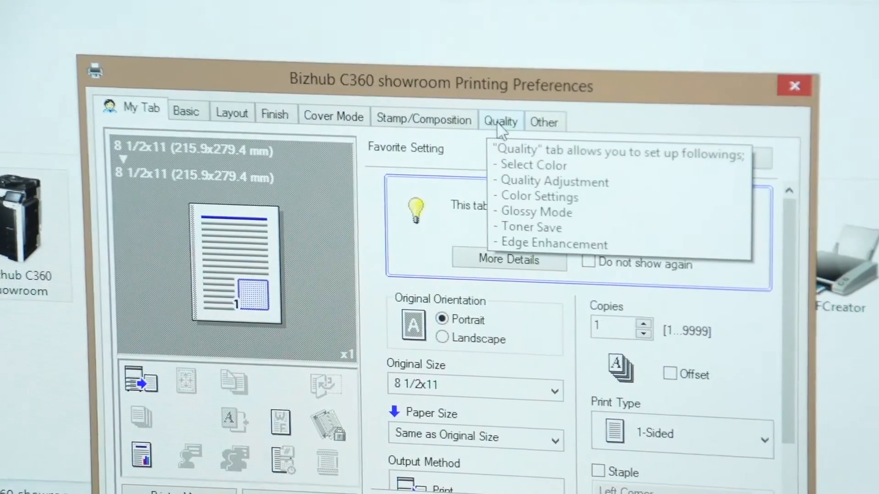
- Set Select Color to Gray Scale on the Quality tab and confirm with OK
left_click(501, 121)
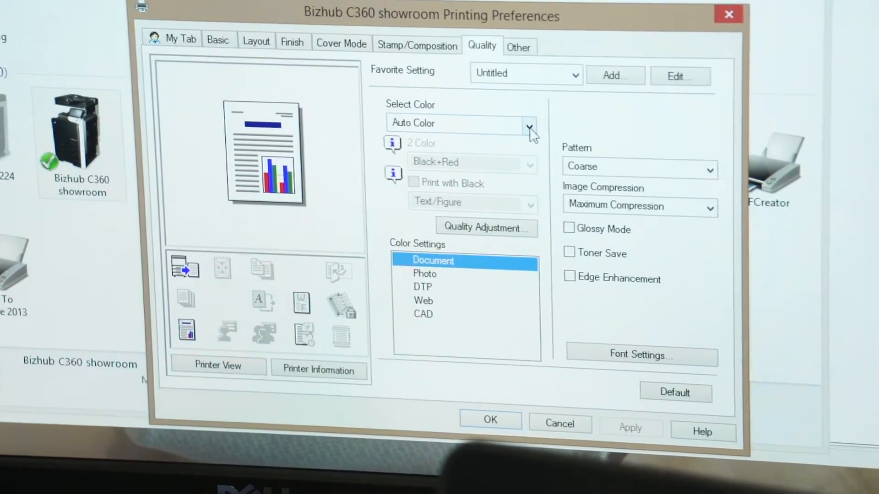
left_click(528, 123)
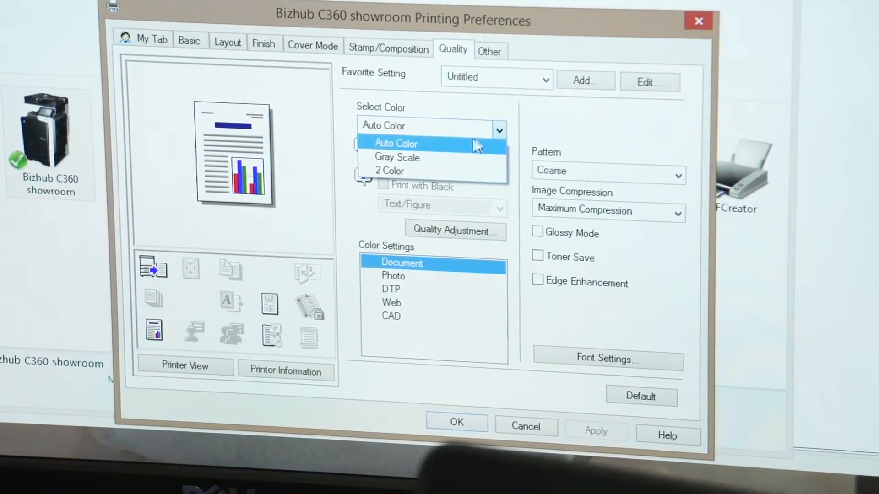
left_click(397, 158)
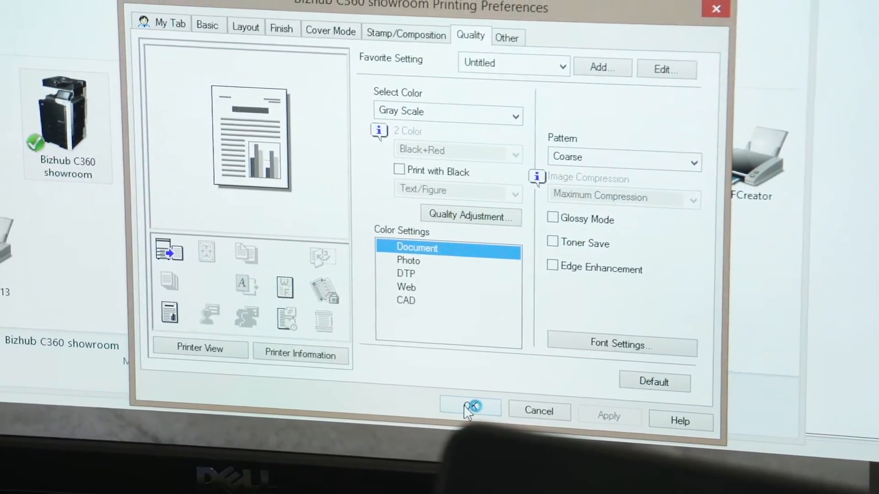
left_click(469, 408)
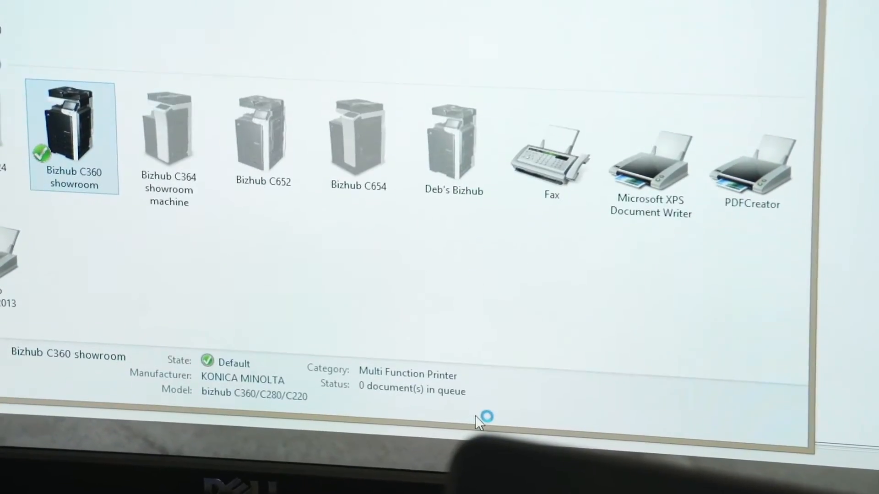
- Go to File > Print for the quotes letter and bring up the Bizhub C360 printer properties
scroll("up", 3)
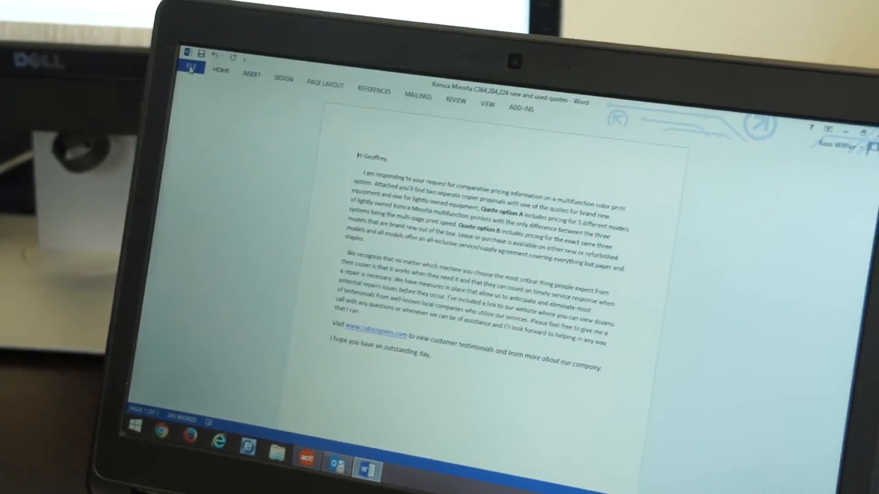
left_click(191, 66)
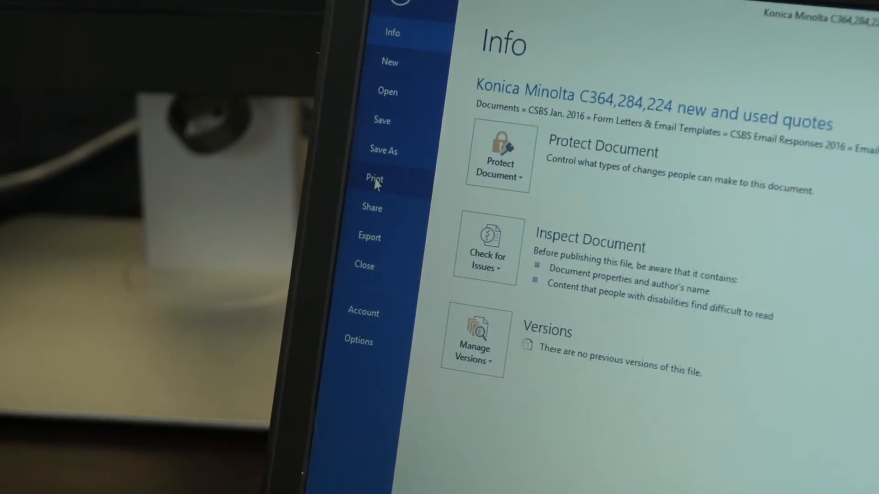
left_click(374, 178)
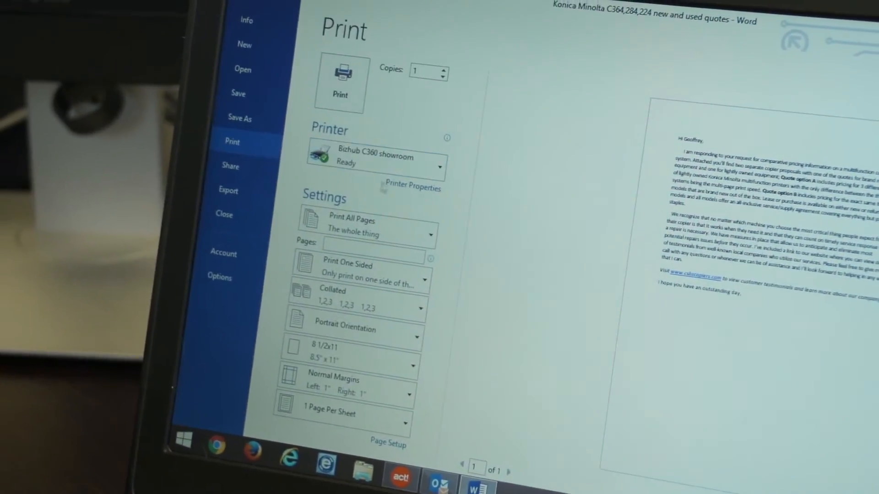
left_click(413, 188)
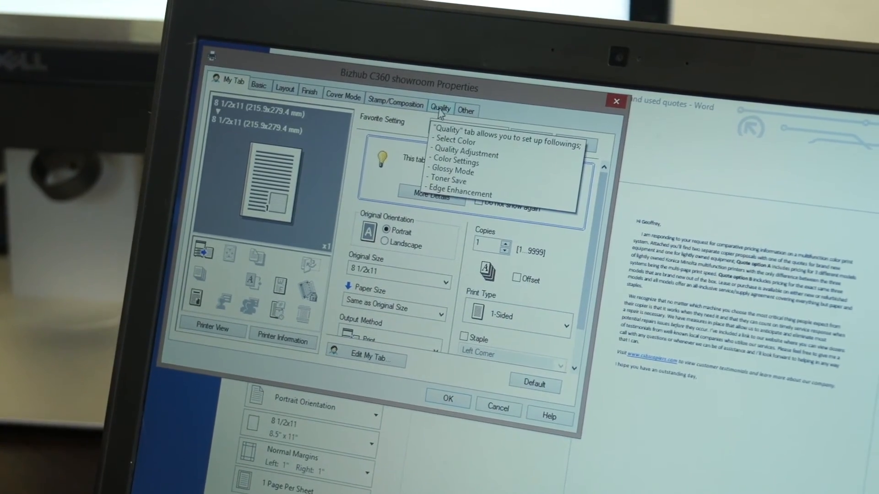
- Set Select Color to Auto Color on the Quality tab for this job and confirm with OK
left_click(441, 108)
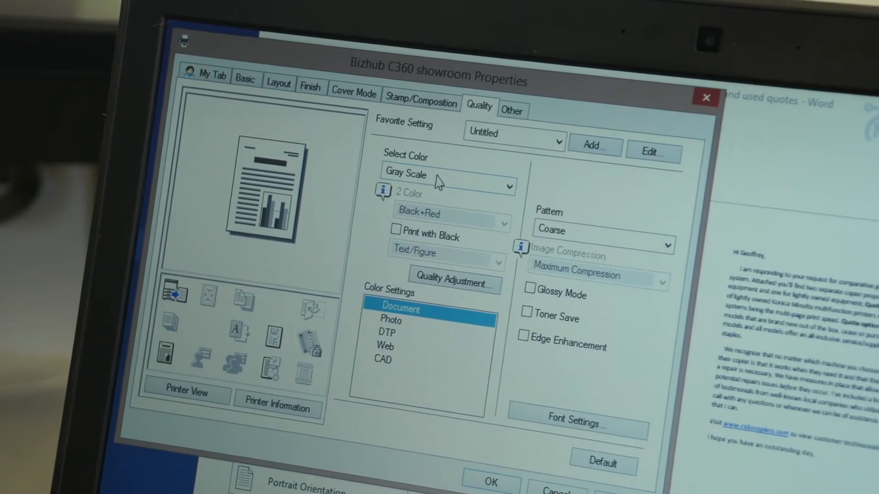
left_click(505, 173)
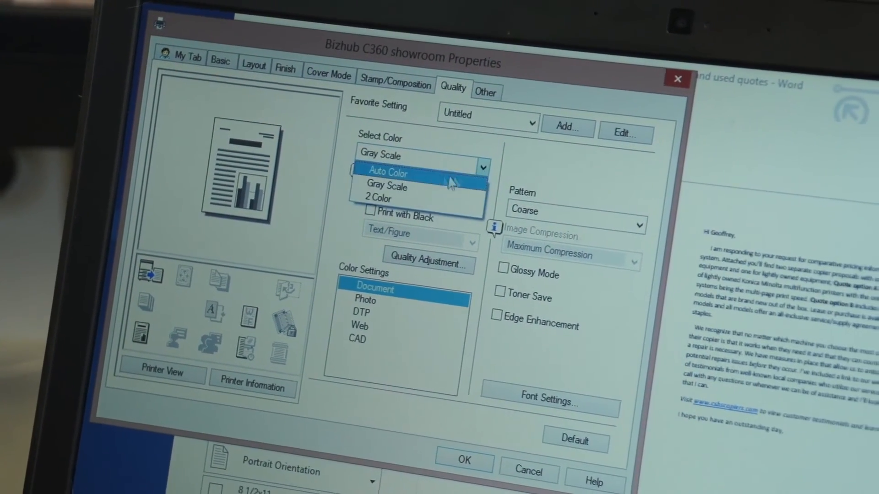
left_click(388, 173)
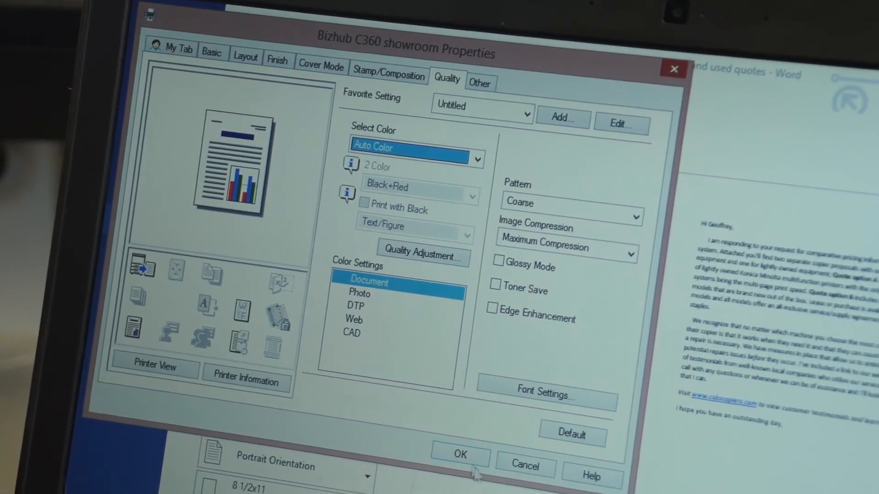
left_click(460, 455)
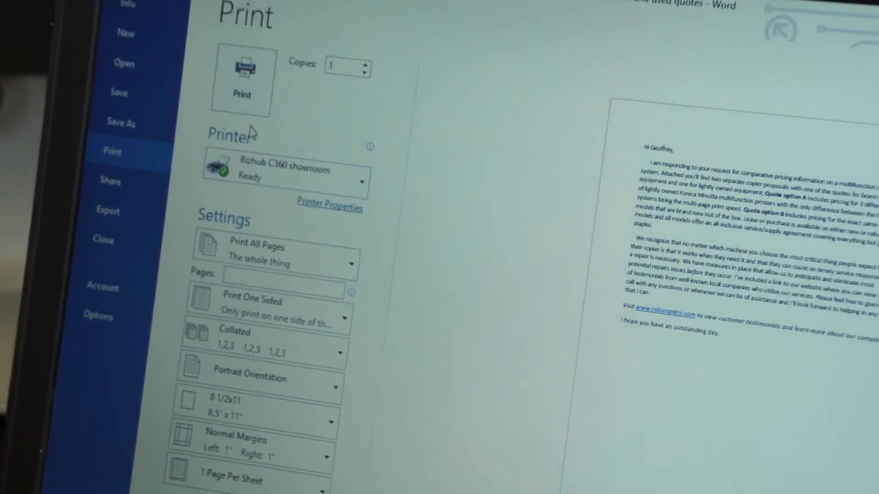